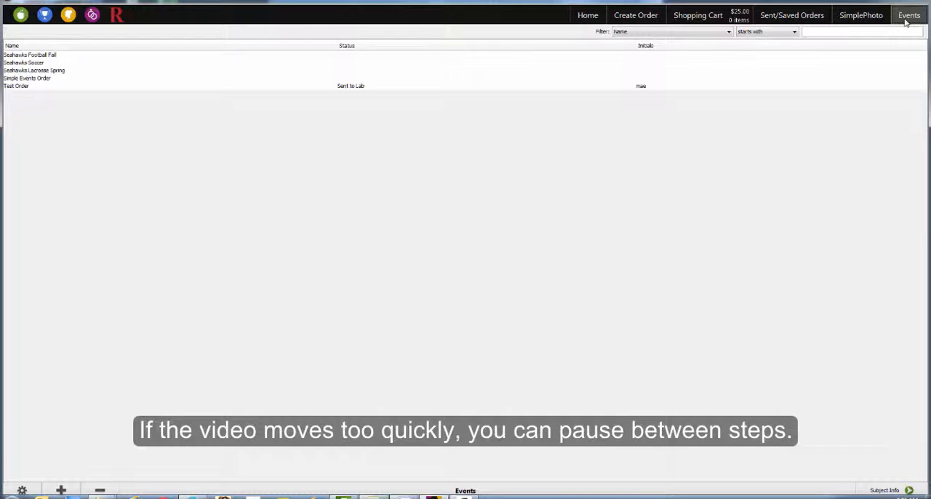
Step: Add a new Untitled job to the ROES Events job list
click(909, 14)
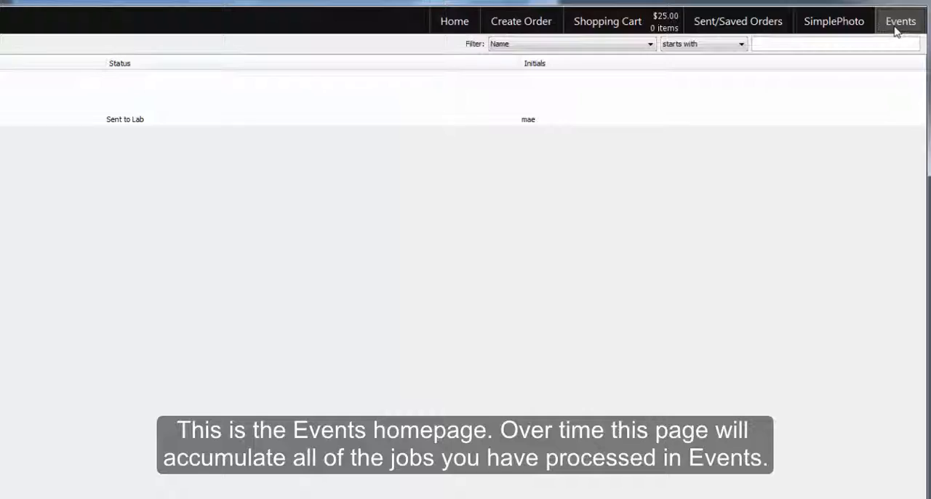
click(900, 21)
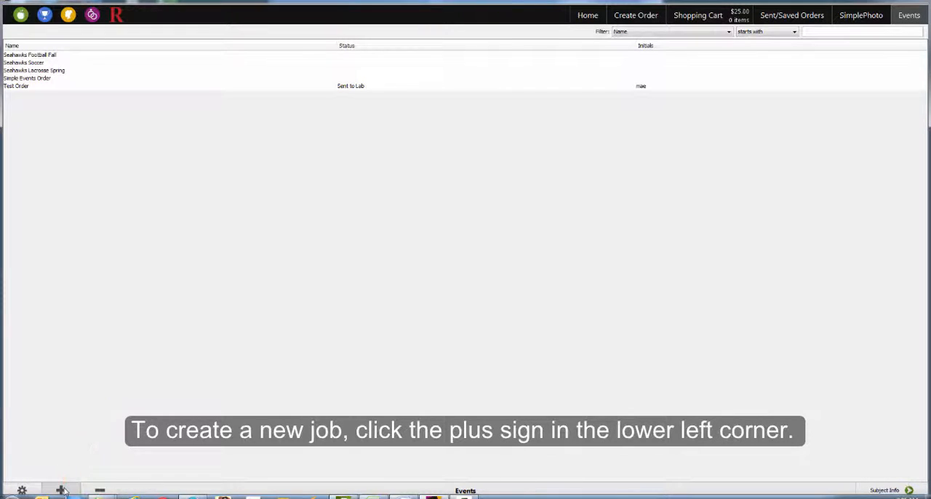
click(61, 489)
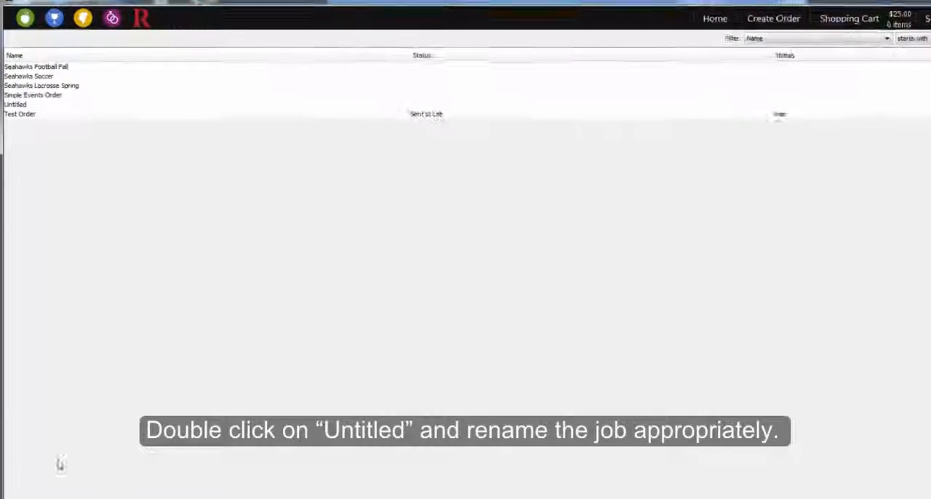
Step: Rename the new Untitled job to 'HHS Volleyball'
double_click(14, 104)
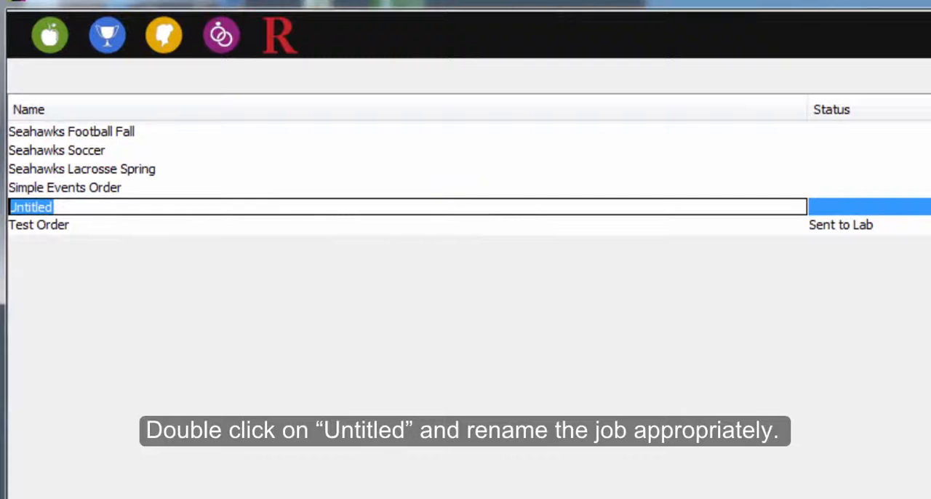
text(HHS Volley)
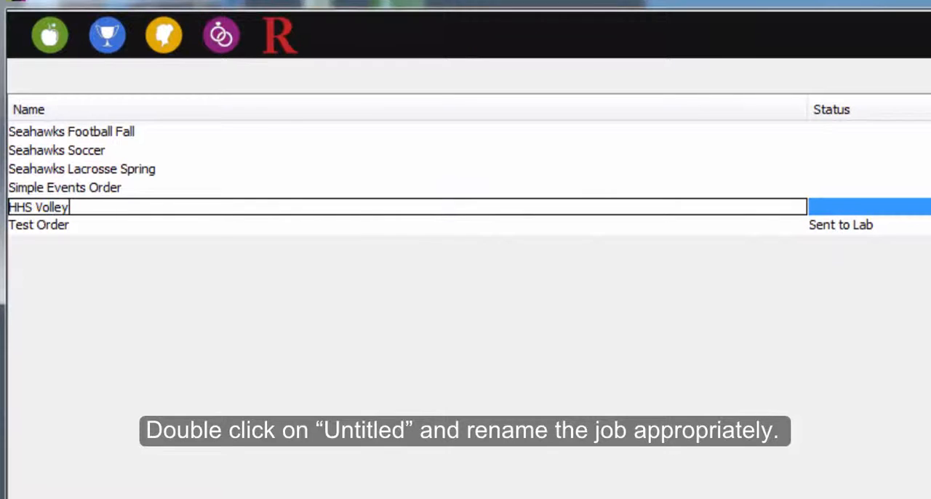
text(ball)
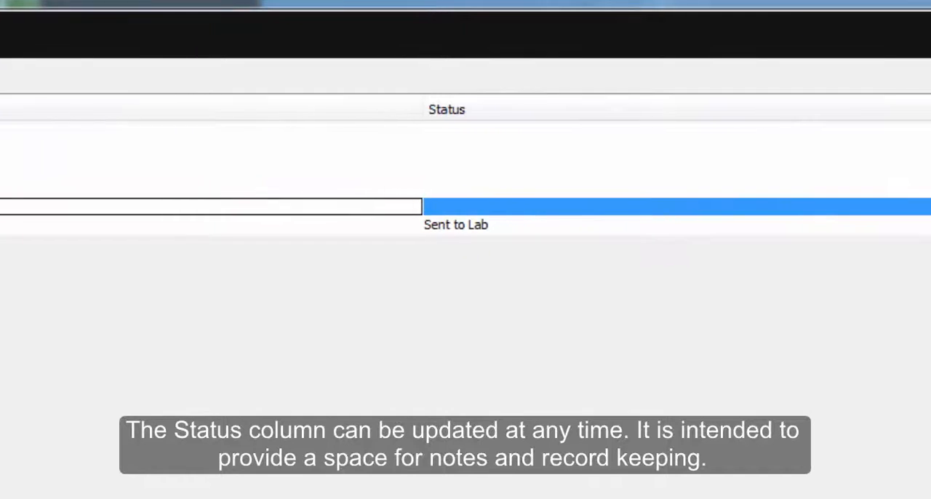
scroll(right, 3)
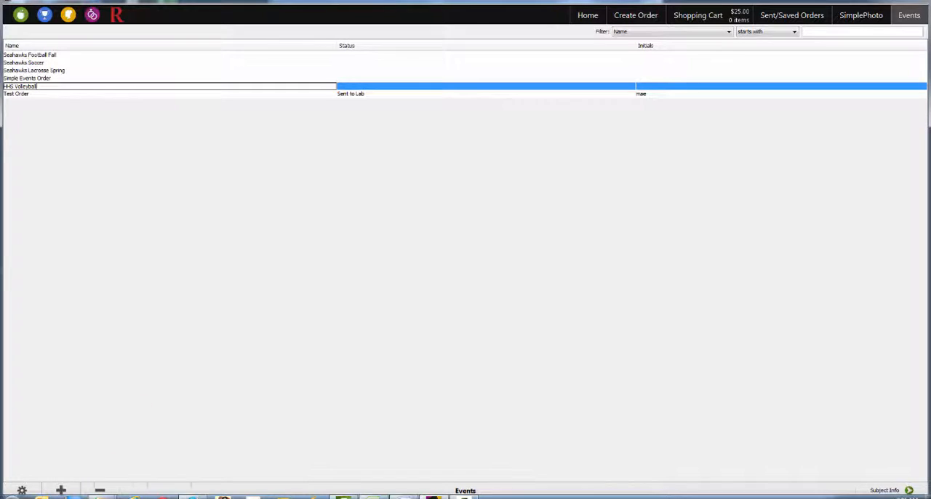
click(21, 490)
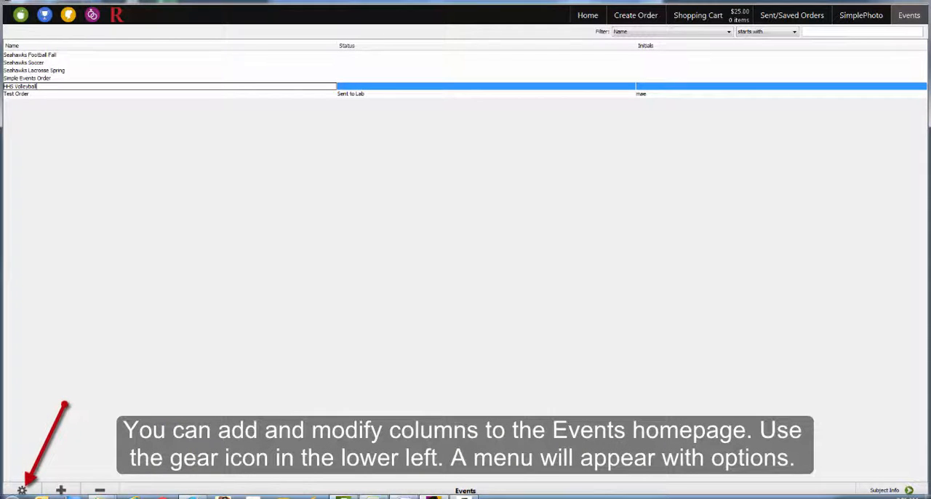